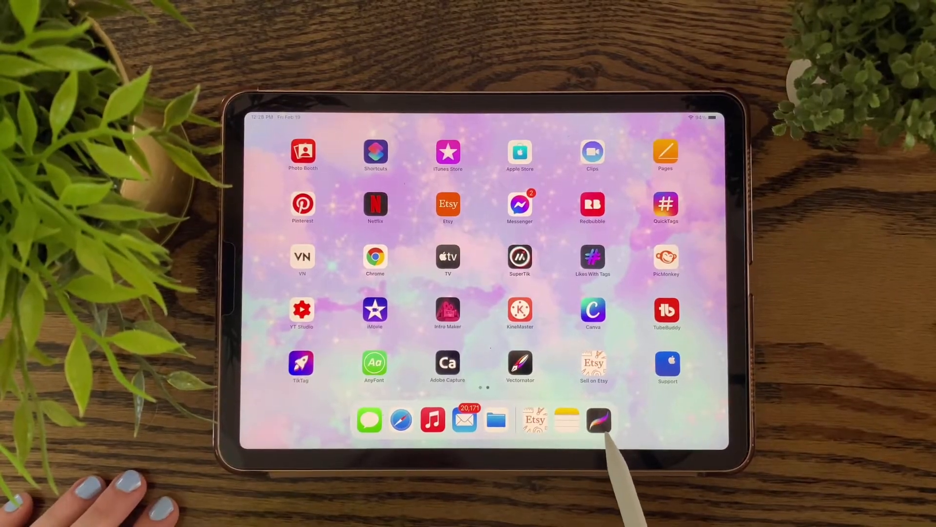
# - Launch Procreate and start a new blank square artwork from the gallery
pyautogui.click(599, 420)
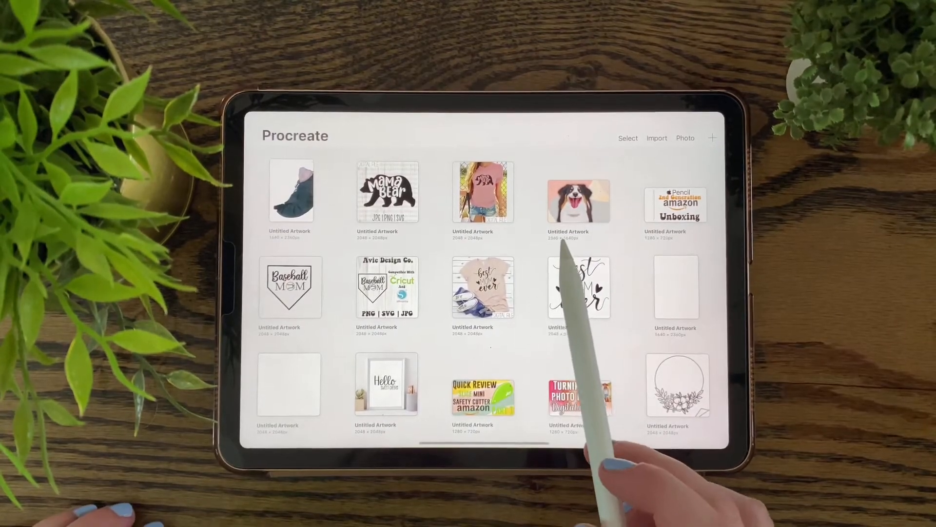
pyautogui.click(712, 138)
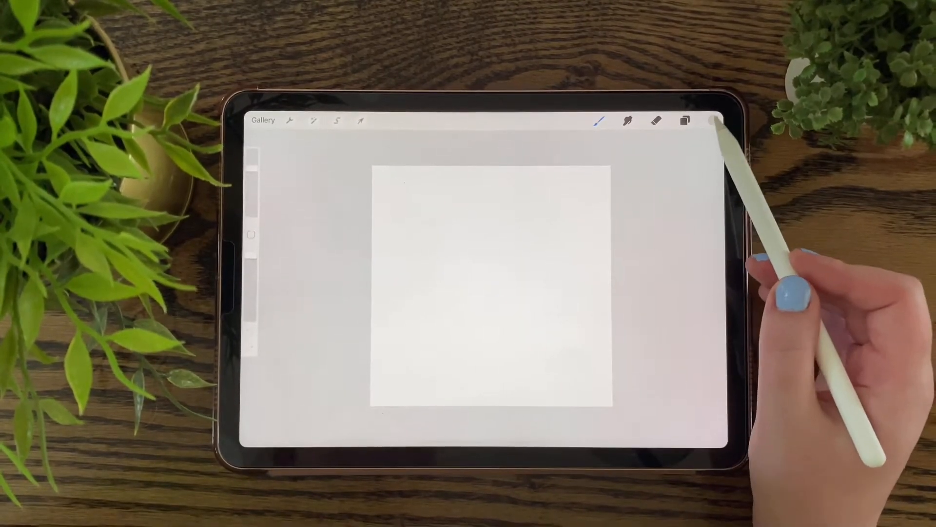
# - Draw a QuickShape circle and fill it solid black with the colour swatch
pyautogui.click(712, 121)
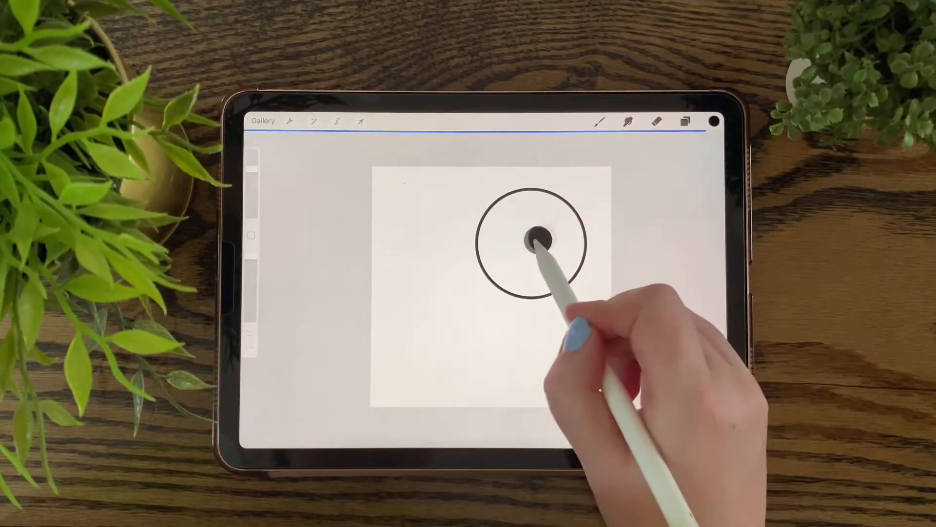
pyautogui.click(684, 121)
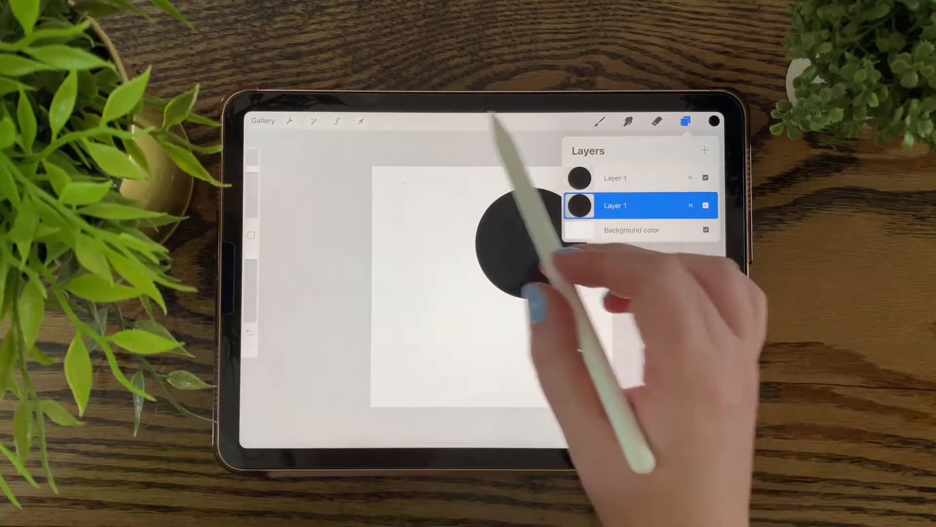
# - Move the duplicate circle down-left of the original and recolour it light grey
pyautogui.click(360, 121)
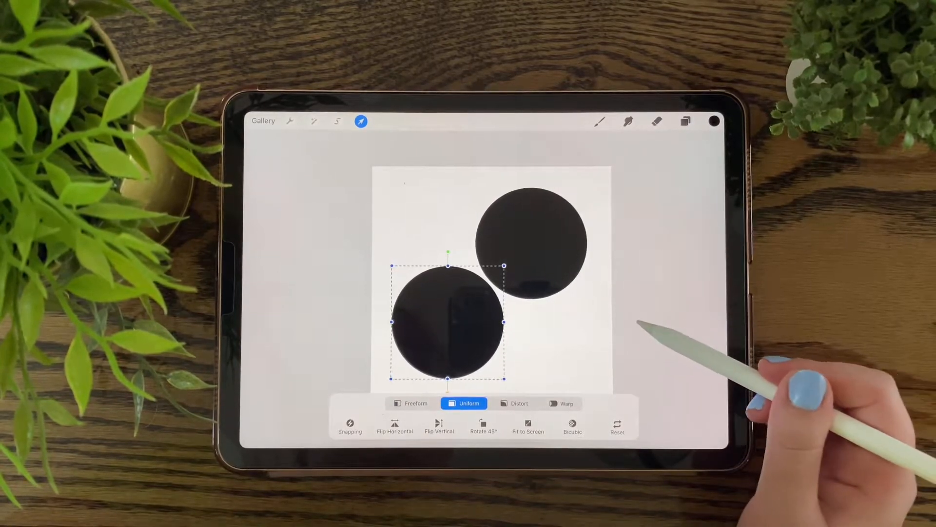
pyautogui.click(713, 121)
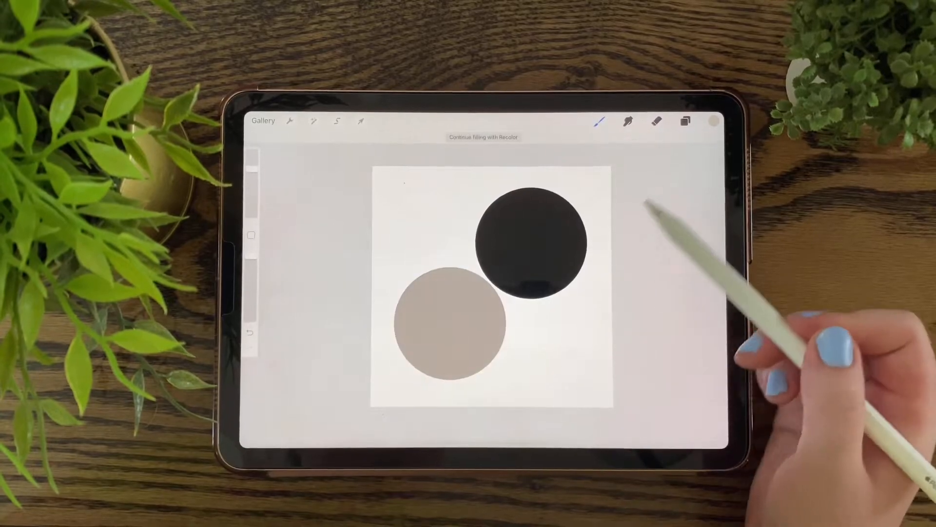
pyautogui.click(684, 121)
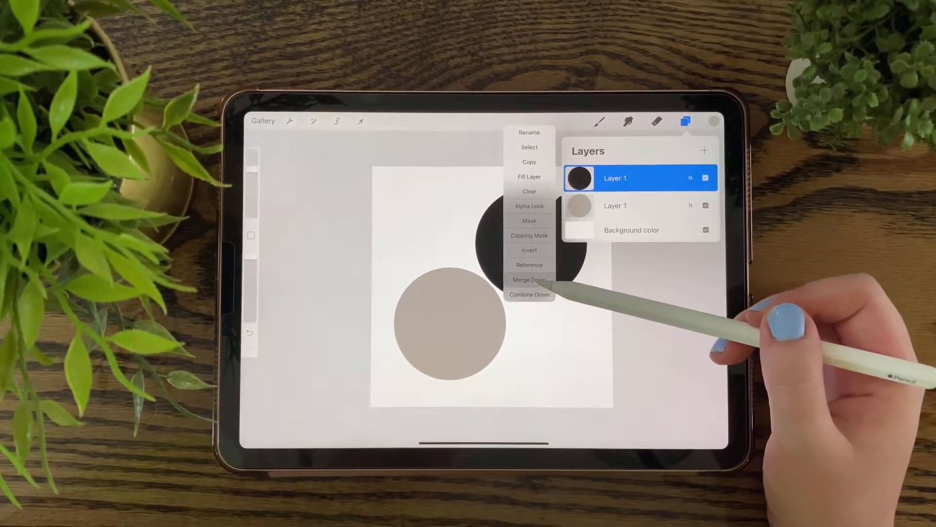
# - Merge the grey circle layer down into the black circle layer
pyautogui.click(528, 280)
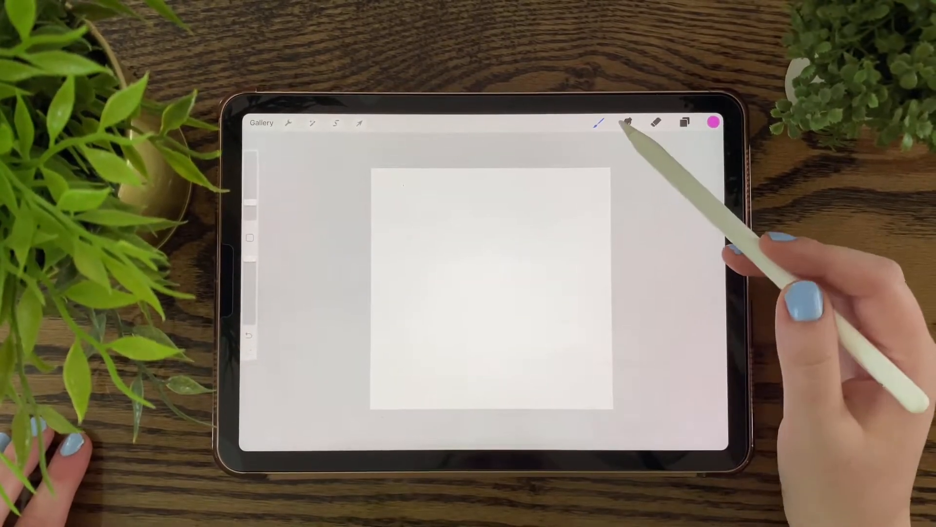
# - In Brush Studio, paste the two-circle image as the Shape Source and set Rendering to Light Glaze
pyautogui.click(626, 123)
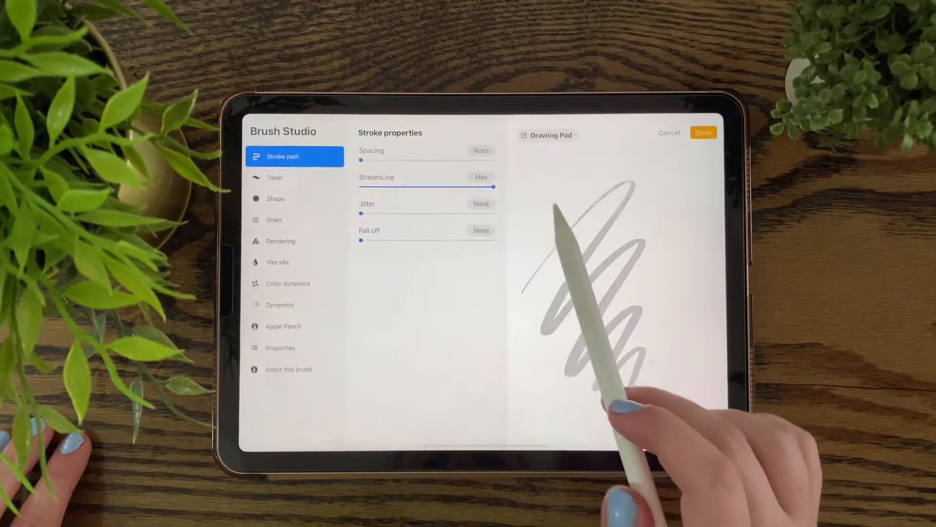
pyautogui.click(275, 198)
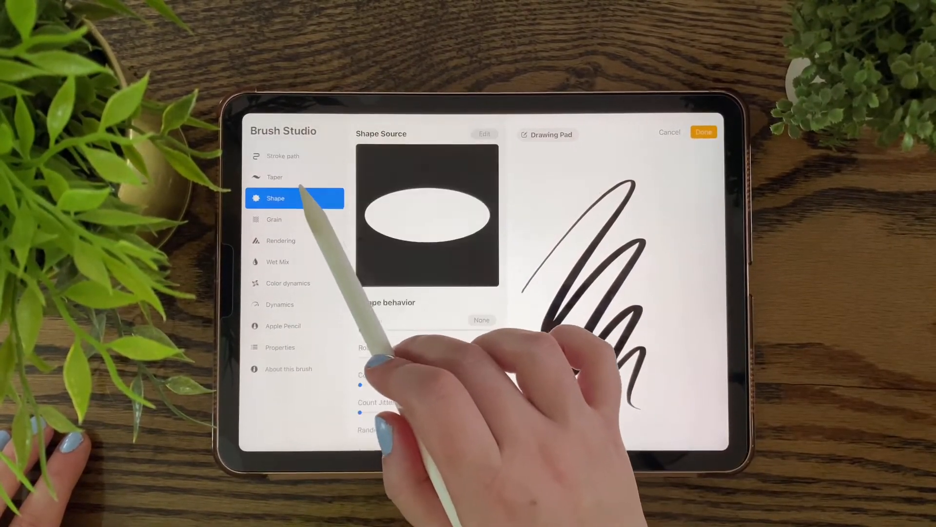
pyautogui.click(485, 134)
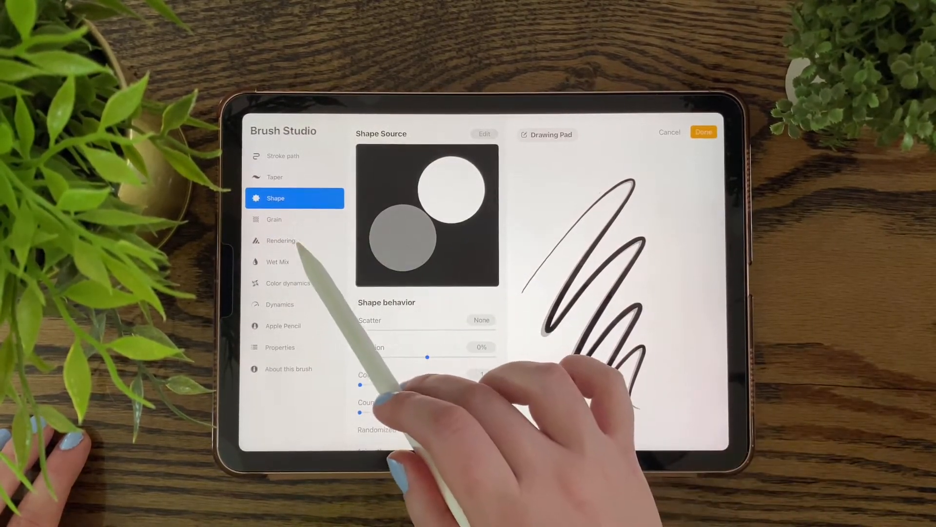
pyautogui.click(281, 240)
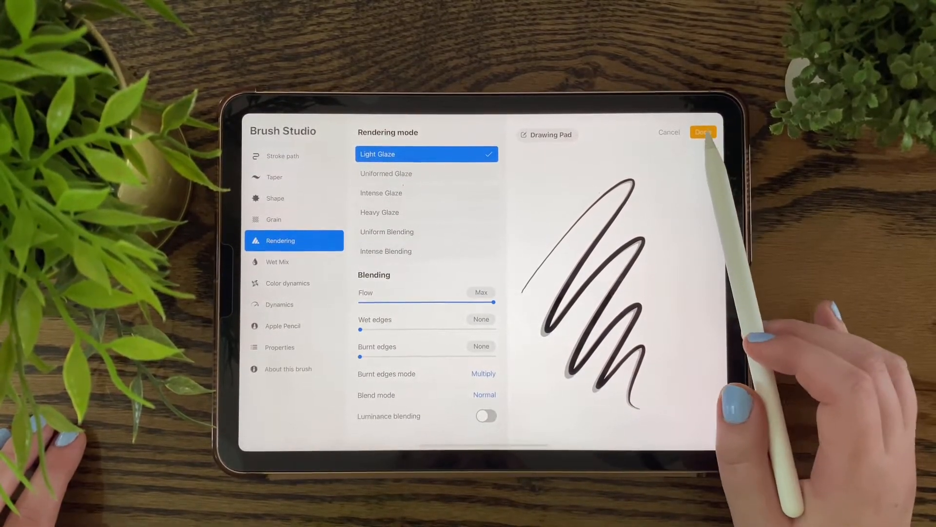
# - Finish the brush and draw a pink wavy stroke showing its lighter offset shadow
pyautogui.click(704, 131)
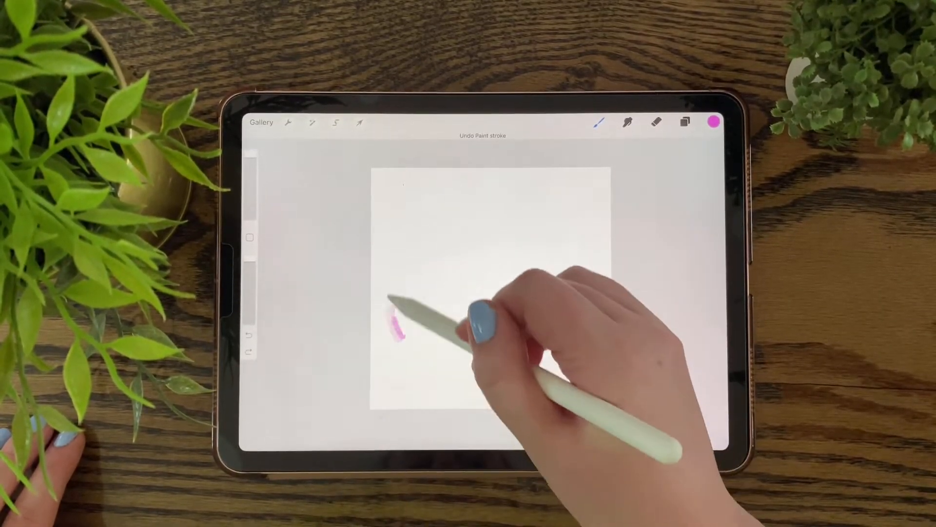
pyautogui.moveTo(394, 323); pyautogui.dragTo(597, 304)
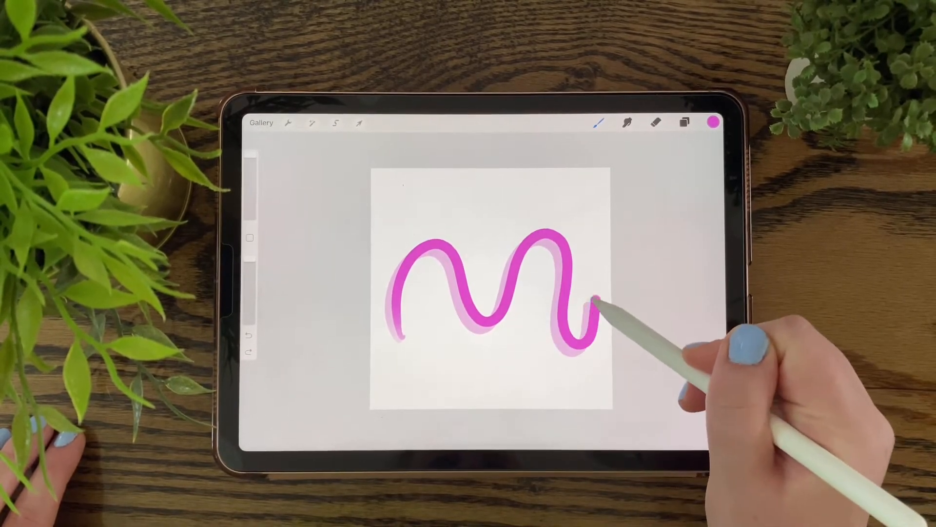